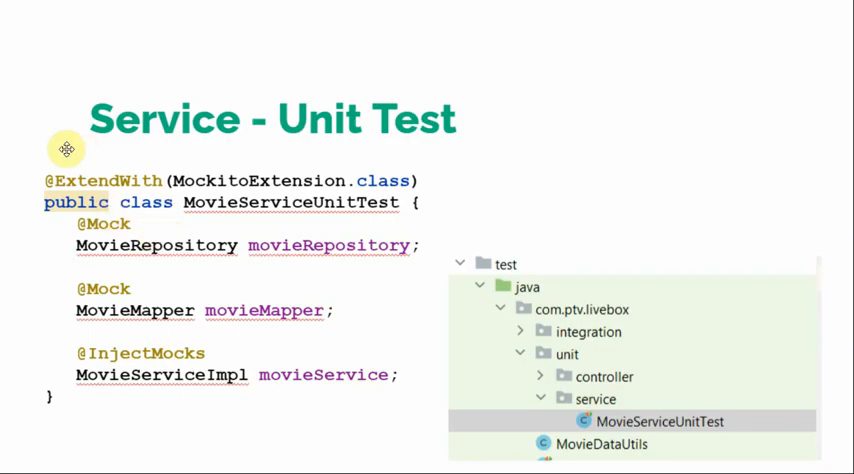
{"action": "mouse_move", "coordinate": [300, 310]}
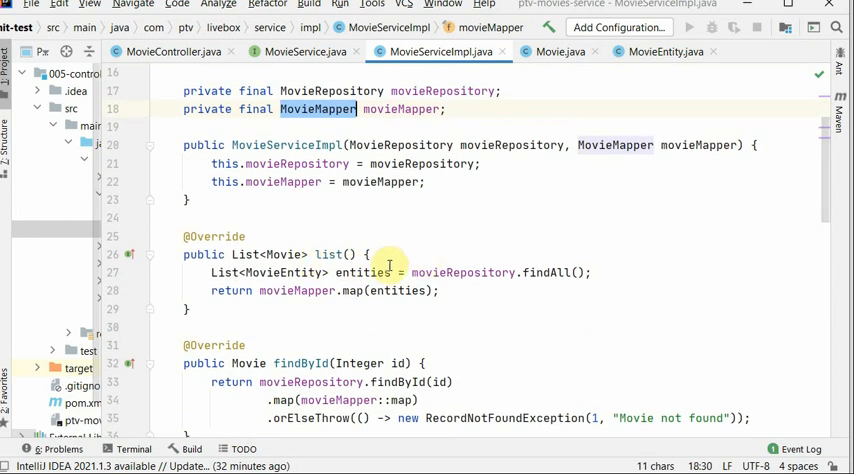
{"action": "scroll", "scroll_direction": "down", "scroll_amount": 3}
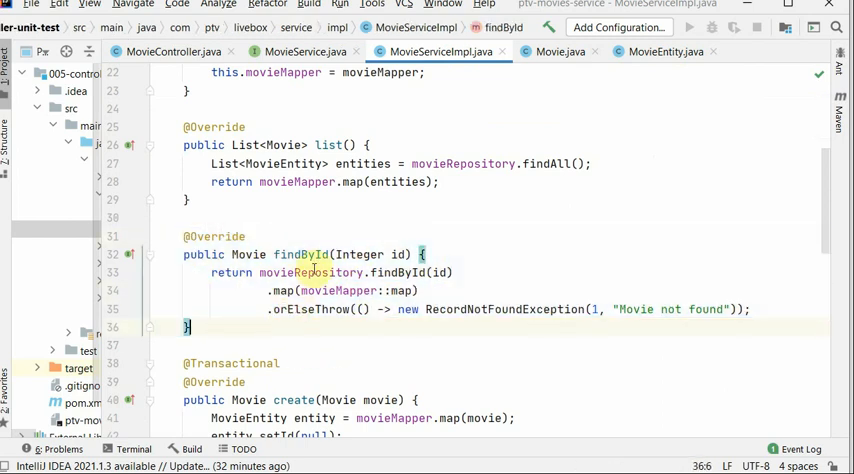
{"action": "double_click", "coordinate": [307, 272]}
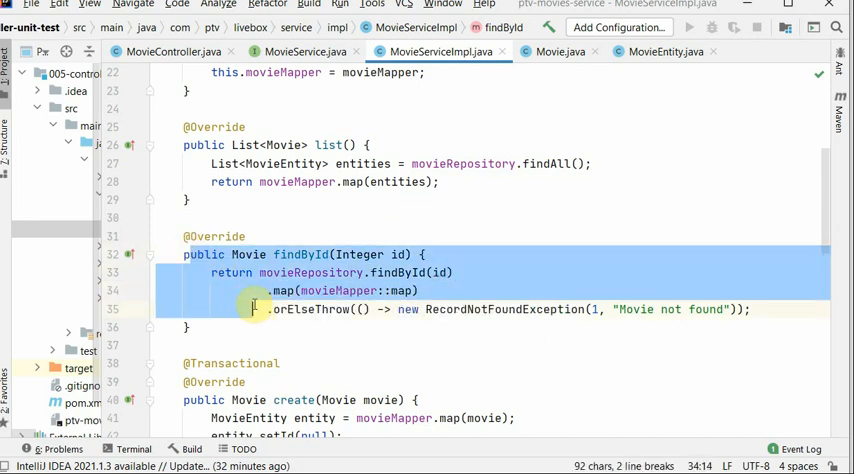
{"action": "scroll", "scroll_direction": "up", "scroll_amount": 3}
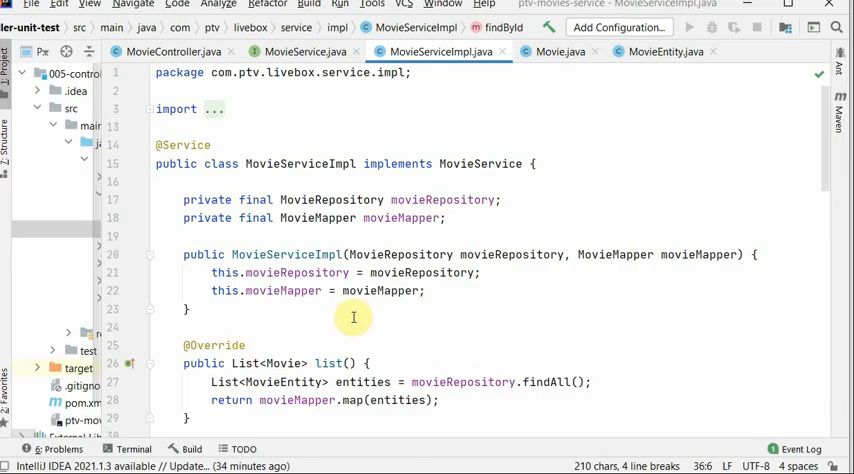
Scroll MovieServiceImpl.java down to the findById method using the repository lookup and mapper
{"action": "scroll", "scroll_direction": "down", "scroll_amount": 3}
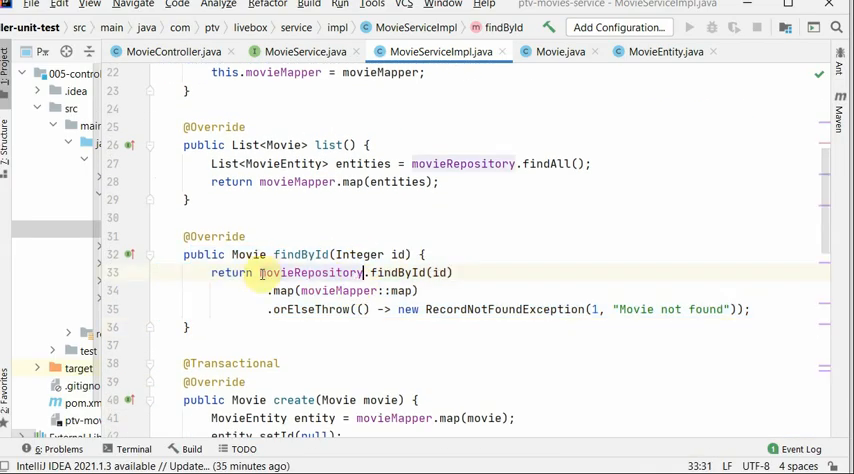